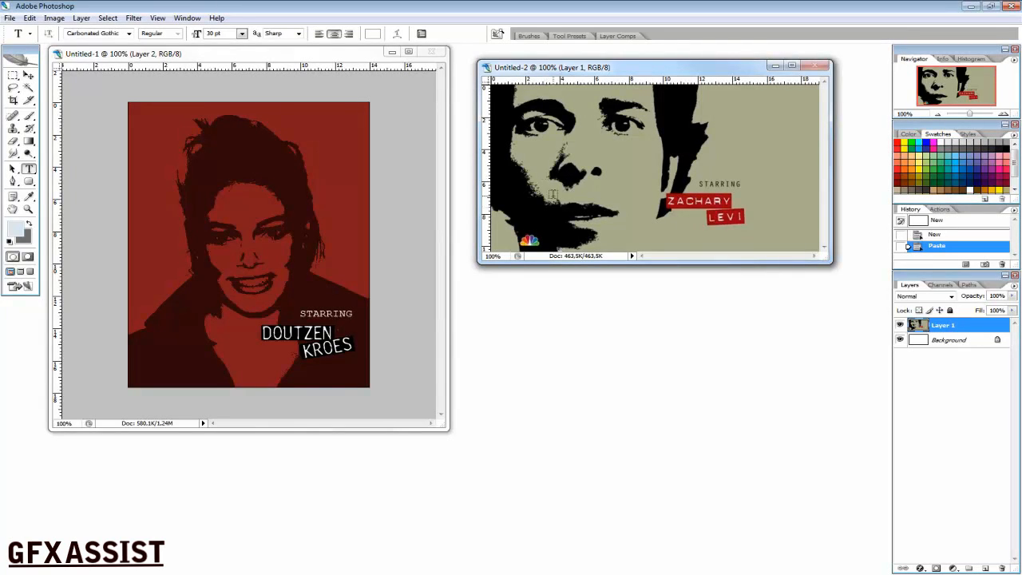
pyautogui.moveTo(658, 74)
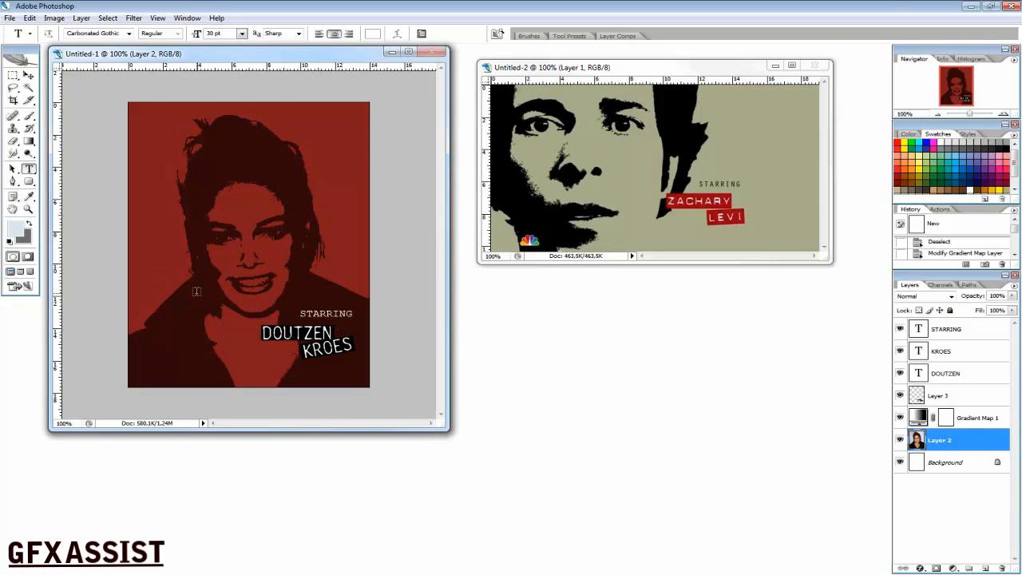
# - Create a new Clipboard-sized document and paste the copied portrait in as a layer
pyautogui.click(9, 18)
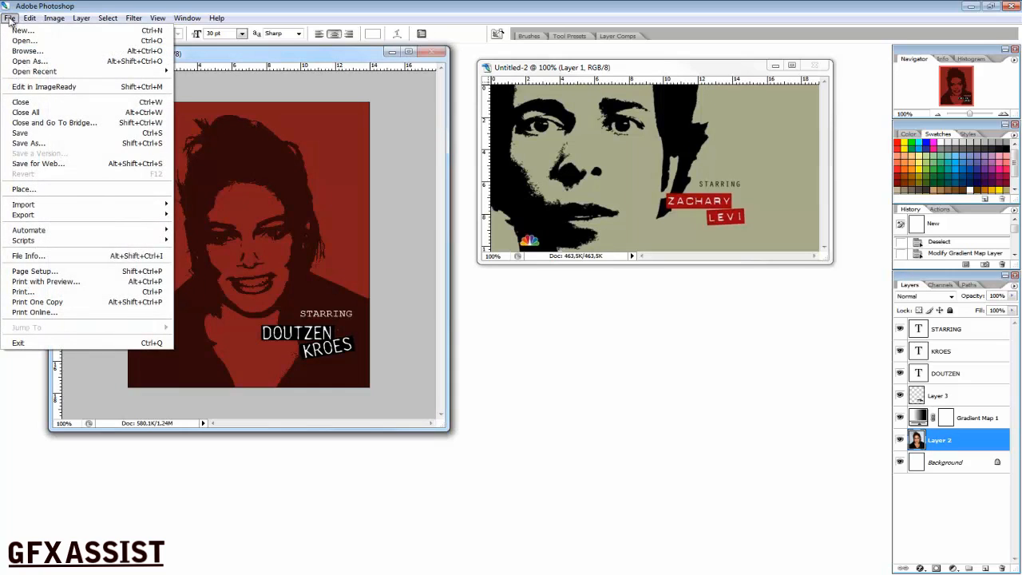
pyautogui.click(22, 31)
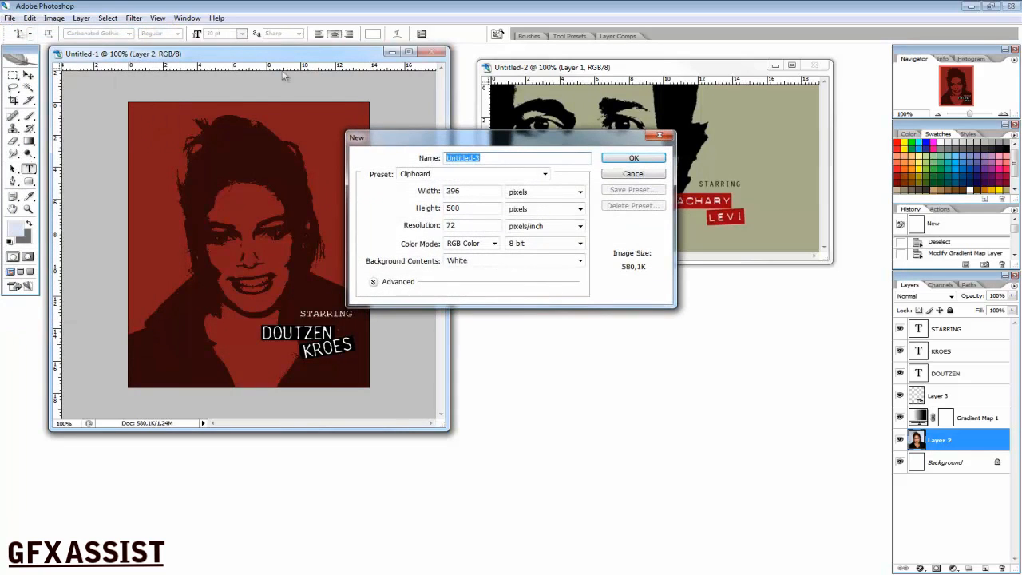
pyautogui.click(632, 158)
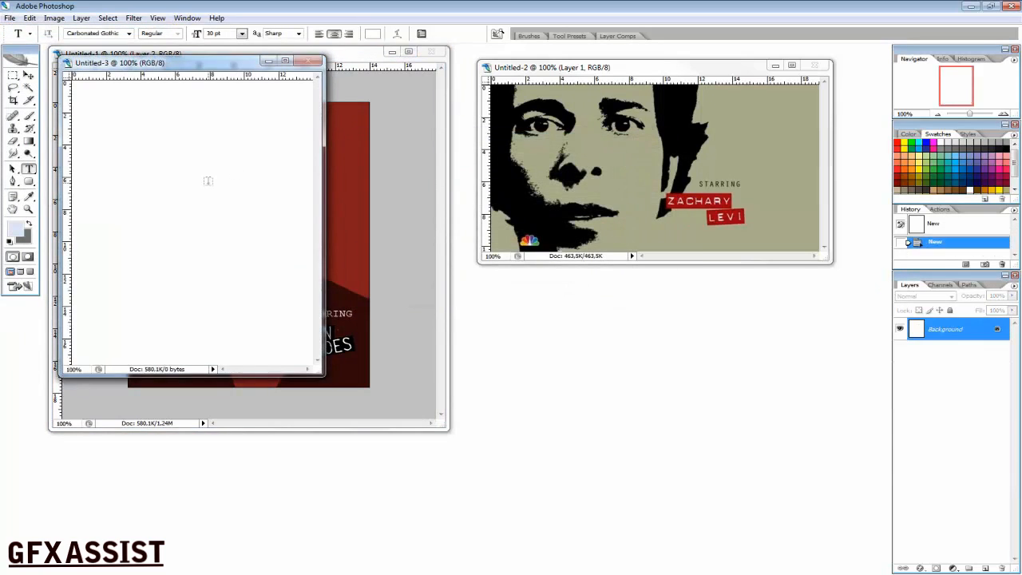
pyautogui.press('ctrl+v')
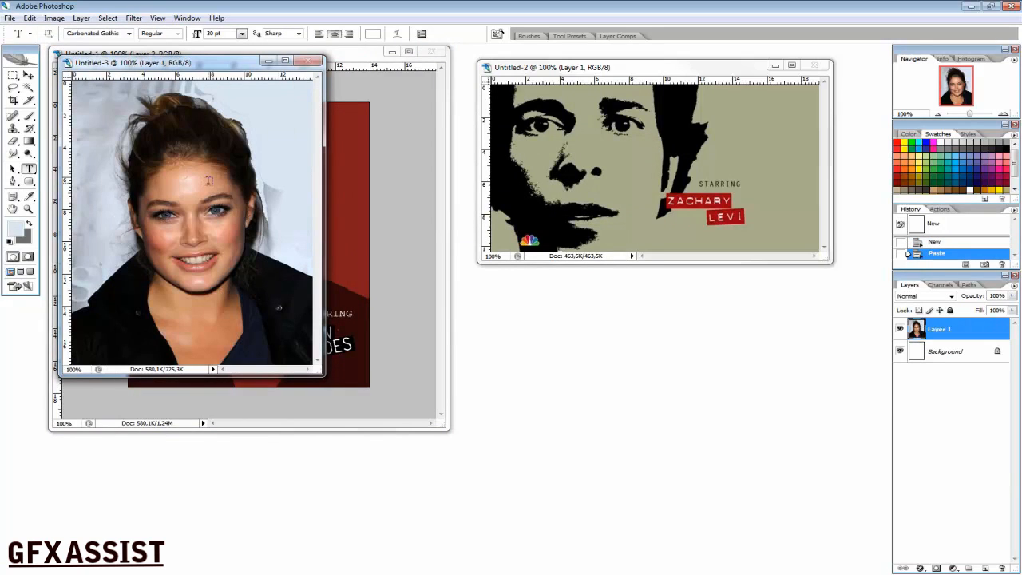
pyautogui.moveTo(246, 187)
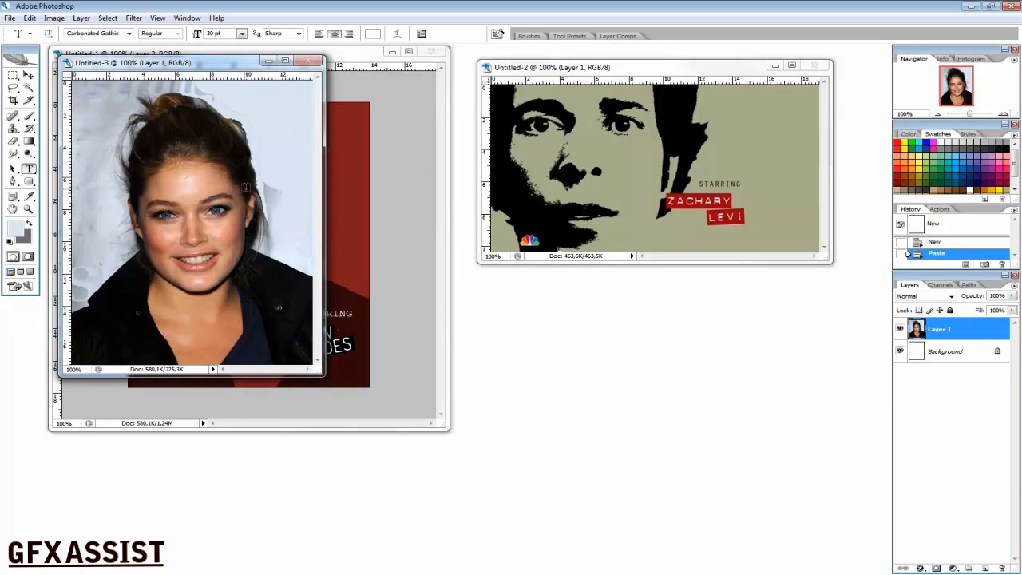
pyautogui.moveTo(266, 259)
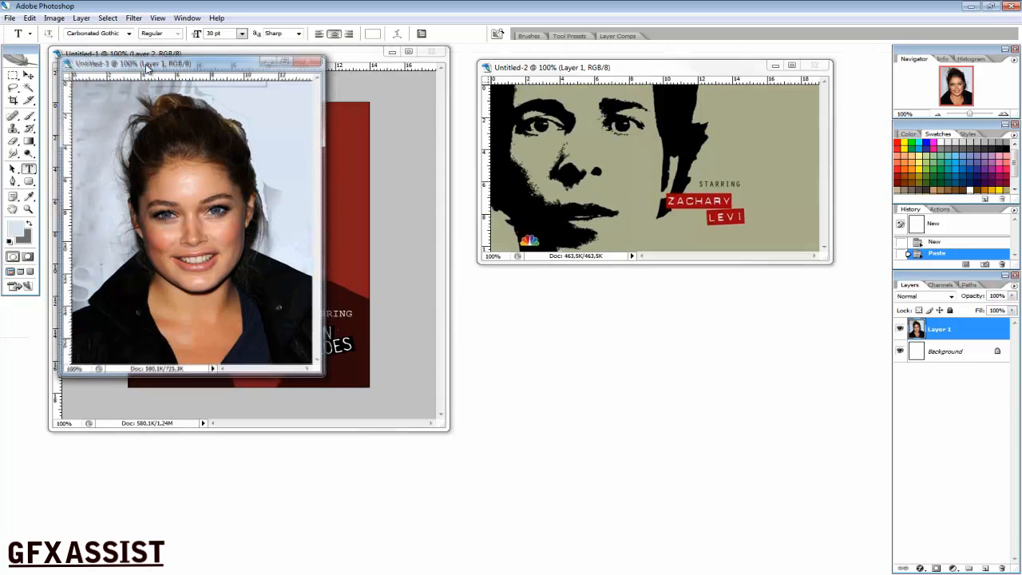
# - Focus the portrait document and bring up the adjustment layer choices for a Gradient Map
pyautogui.click(147, 64)
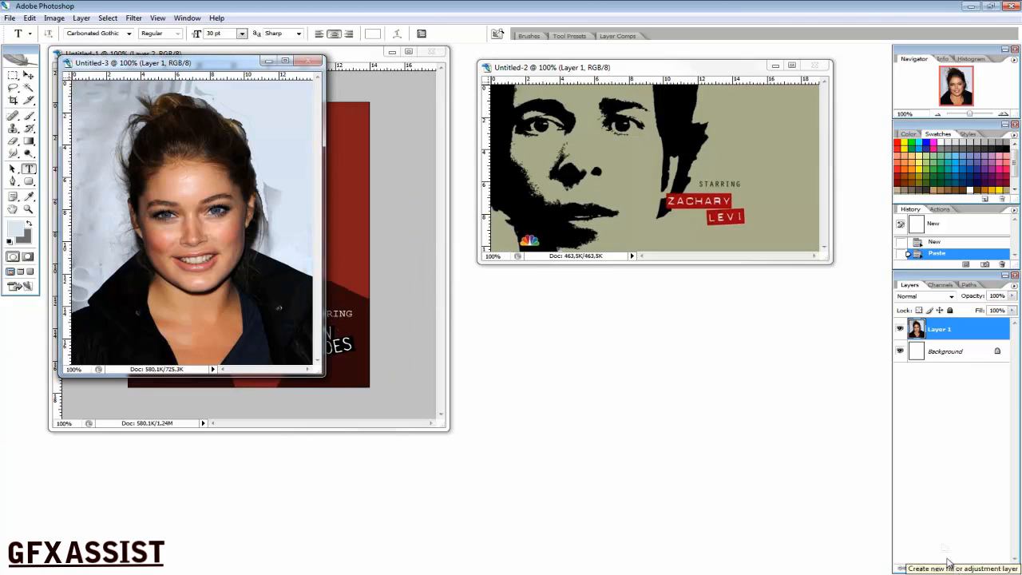
pyautogui.click(953, 569)
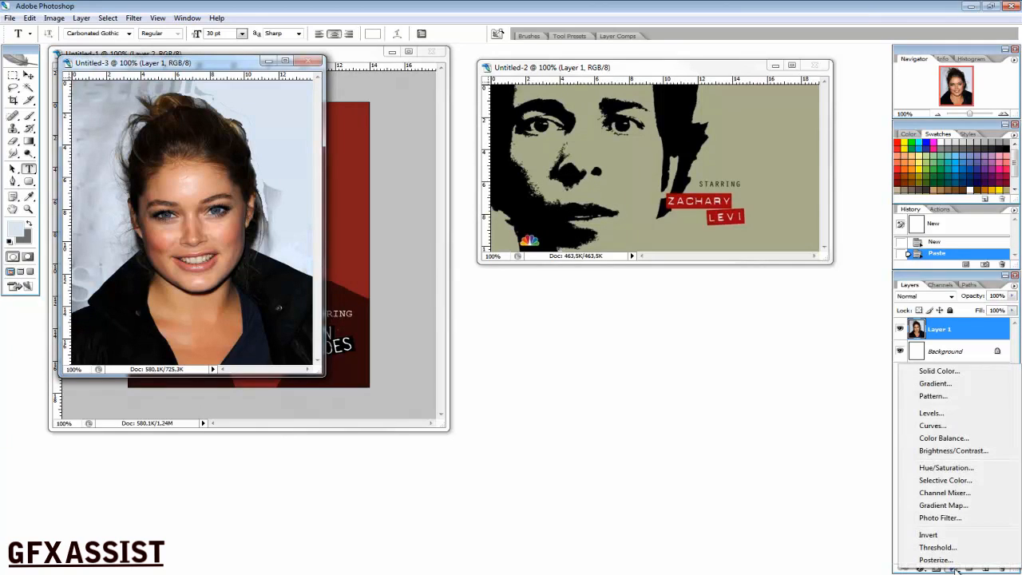
pyautogui.moveTo(957, 383)
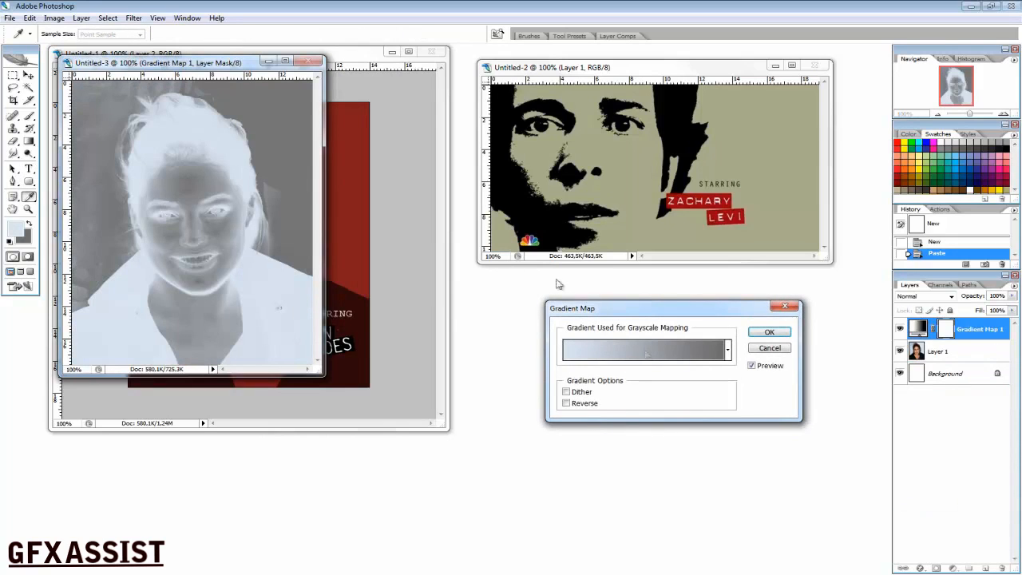
# - Edit the gradient to a hard dark-navy-to-blue split near the centre and commit the gradient map
pyautogui.click(642, 349)
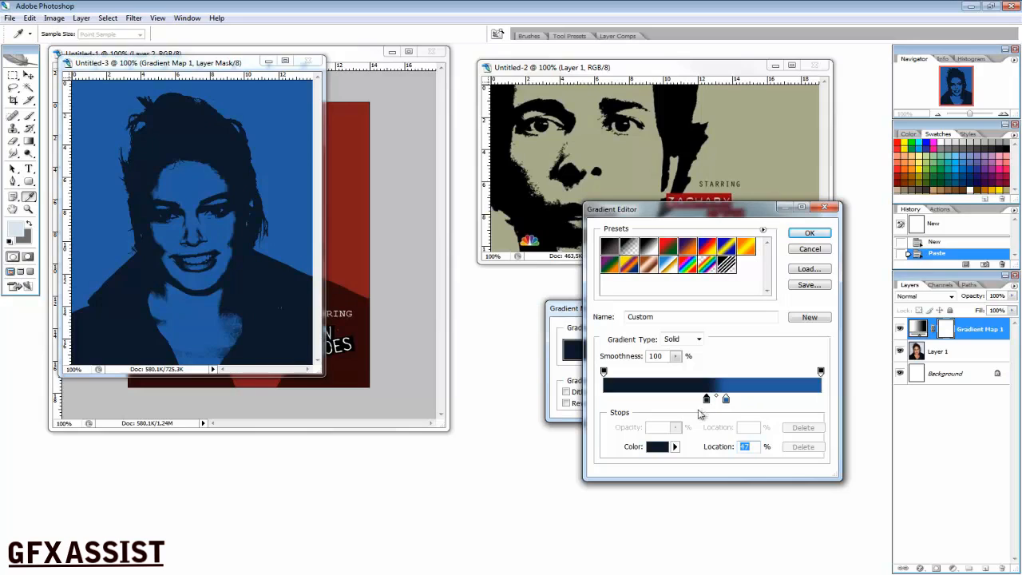
pyautogui.moveTo(706, 398); pyautogui.dragTo(711, 398)
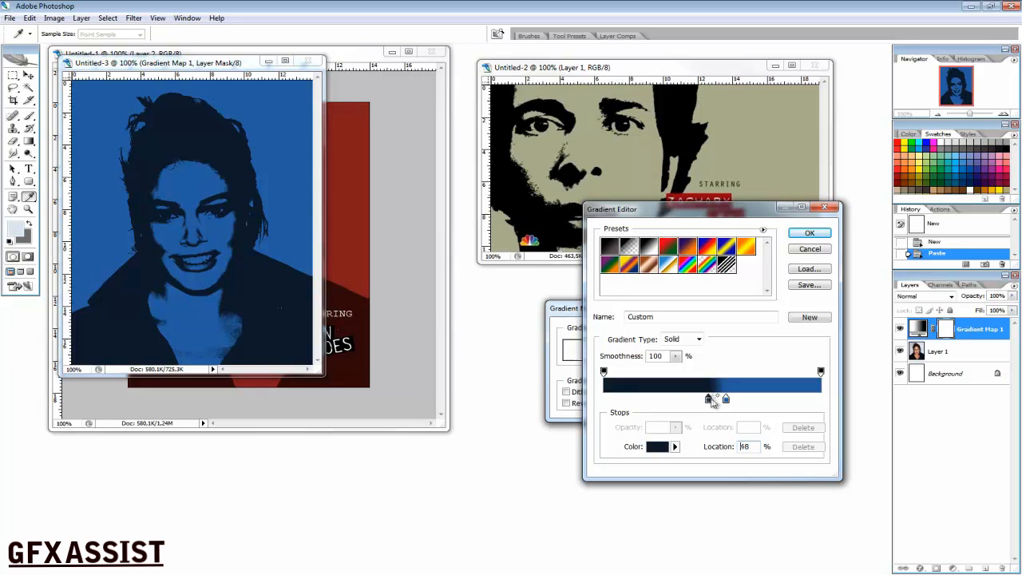
pyautogui.moveTo(710, 399); pyautogui.dragTo(720, 400)
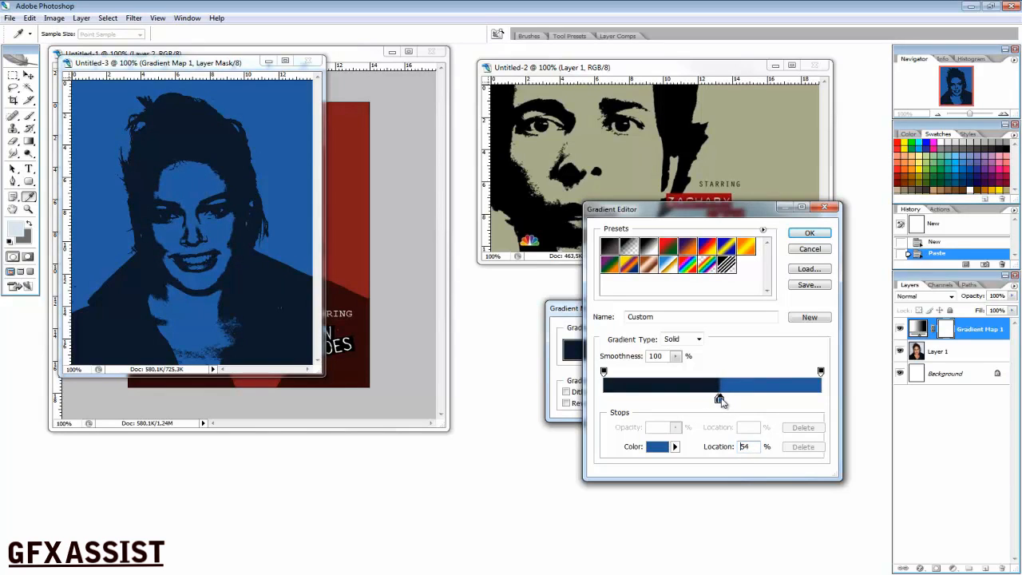
pyautogui.moveTo(722, 399); pyautogui.dragTo(719, 400)
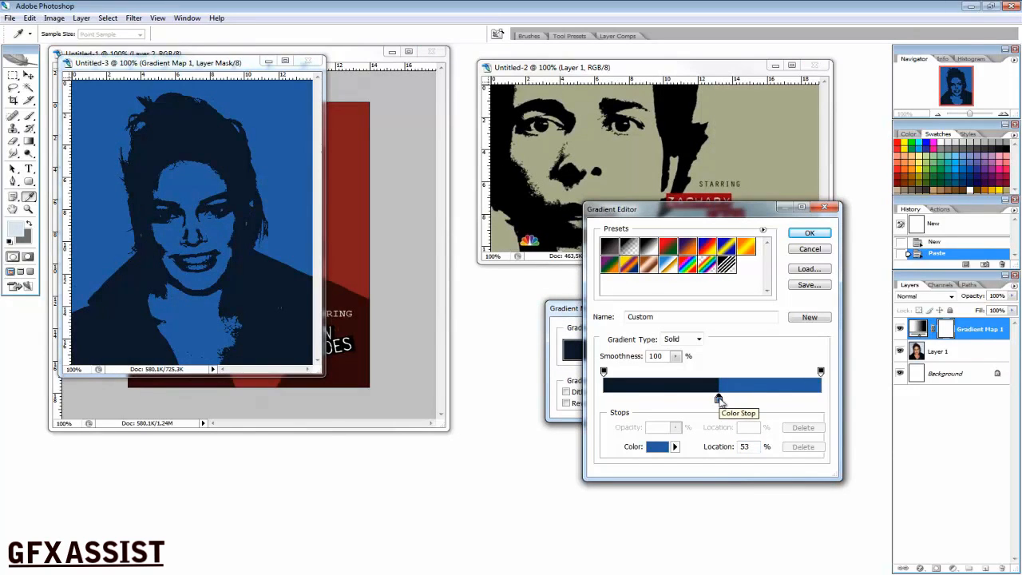
pyautogui.moveTo(719, 399); pyautogui.dragTo(716, 399)
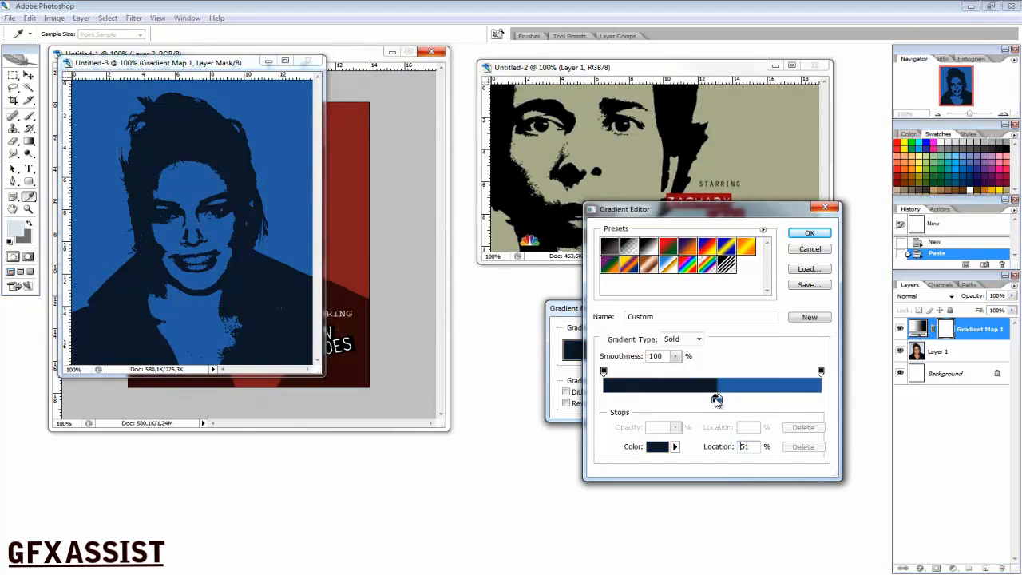
pyautogui.tripleClick(744, 447)
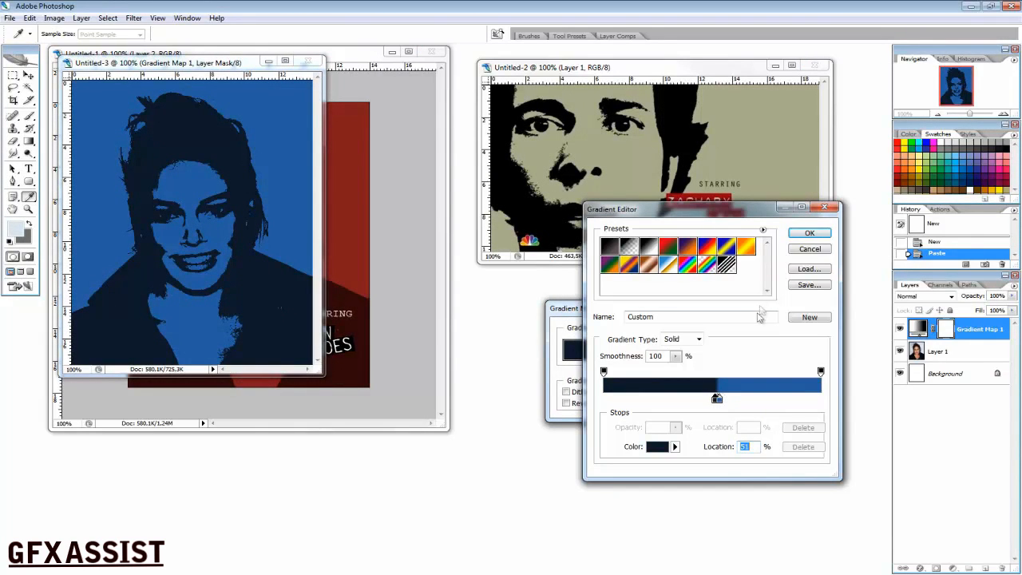
pyautogui.click(808, 233)
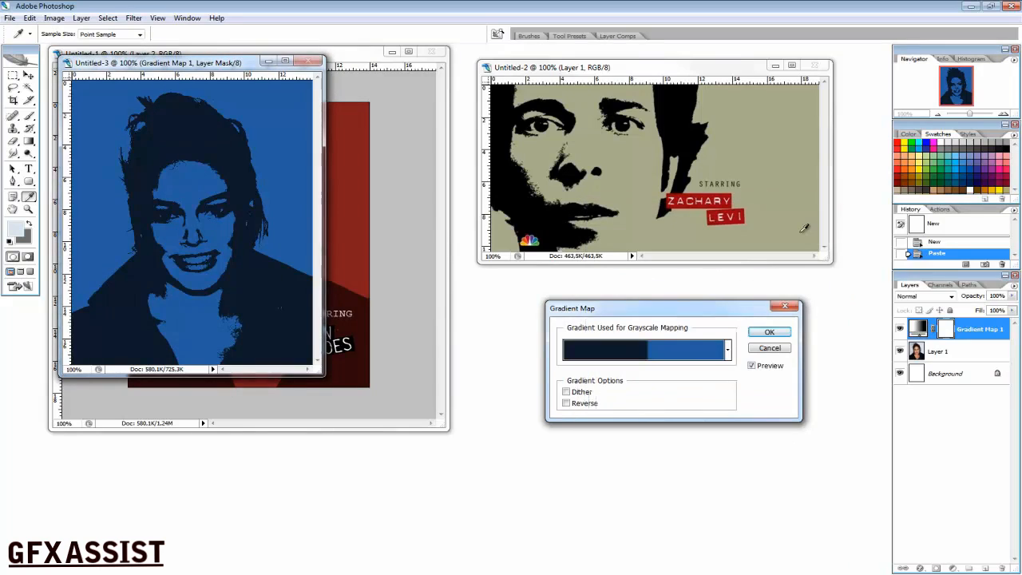
pyautogui.moveTo(370, 300)
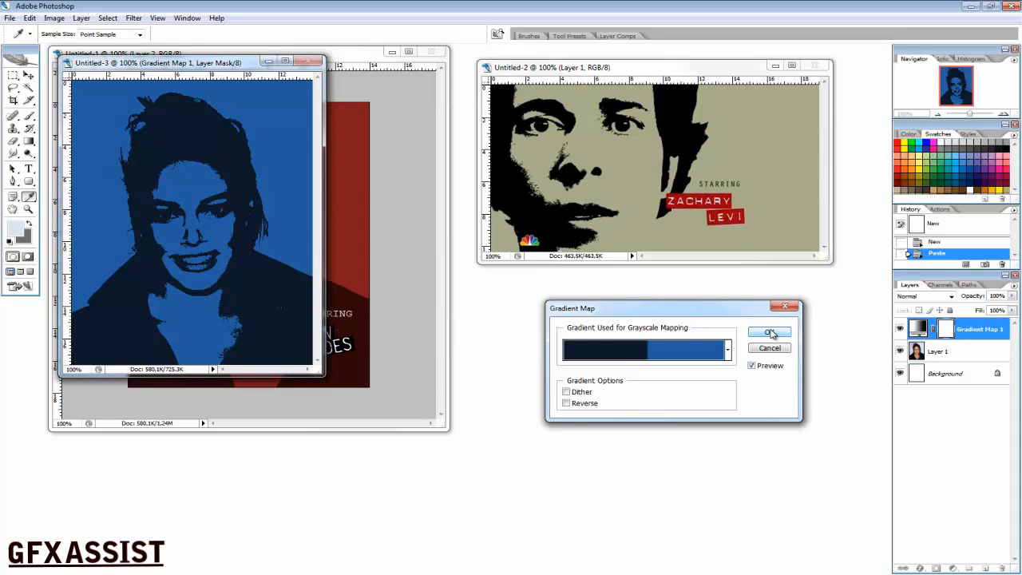
pyautogui.click(768, 334)
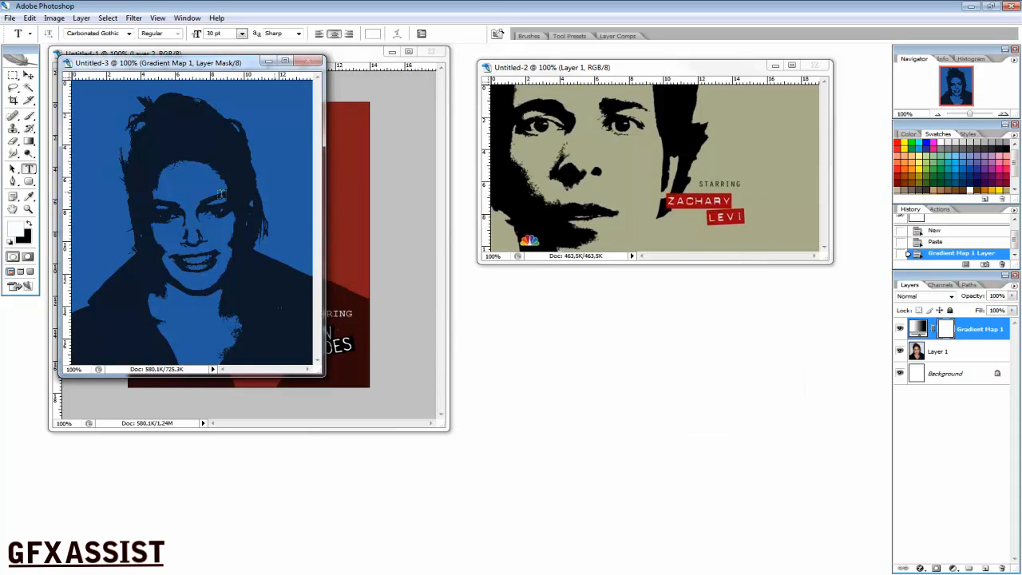
pyautogui.moveTo(163, 274)
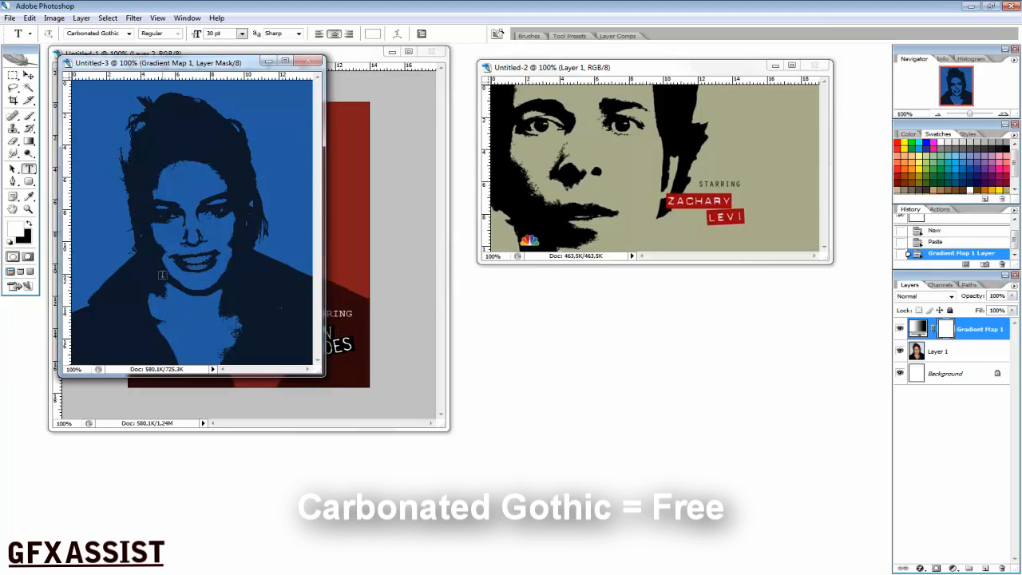
# - Set a type layer reading DOUTZEN in Carbonated Gothic across the lower portrait
pyautogui.click(163, 274)
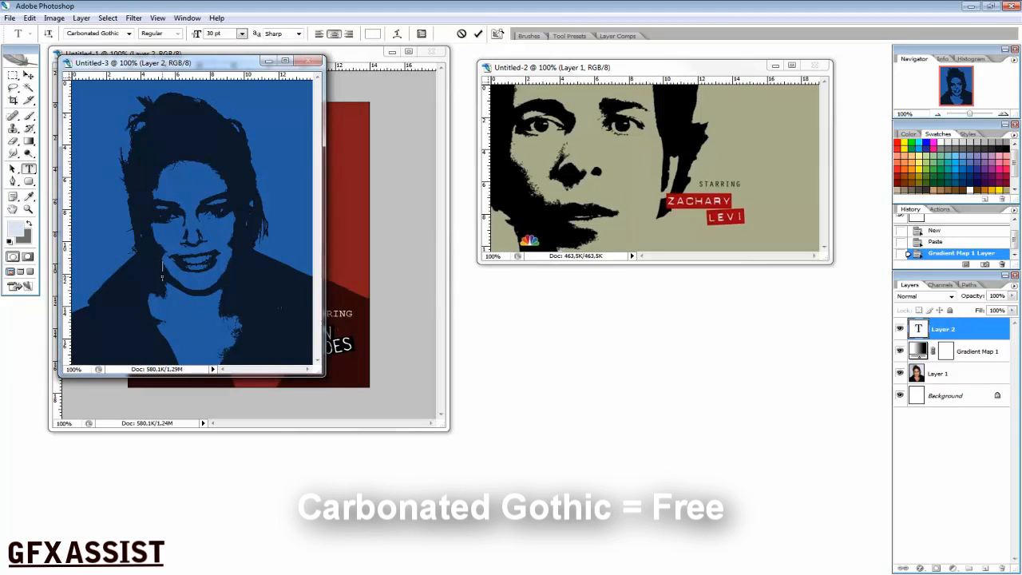
pyautogui.write('Doutz')
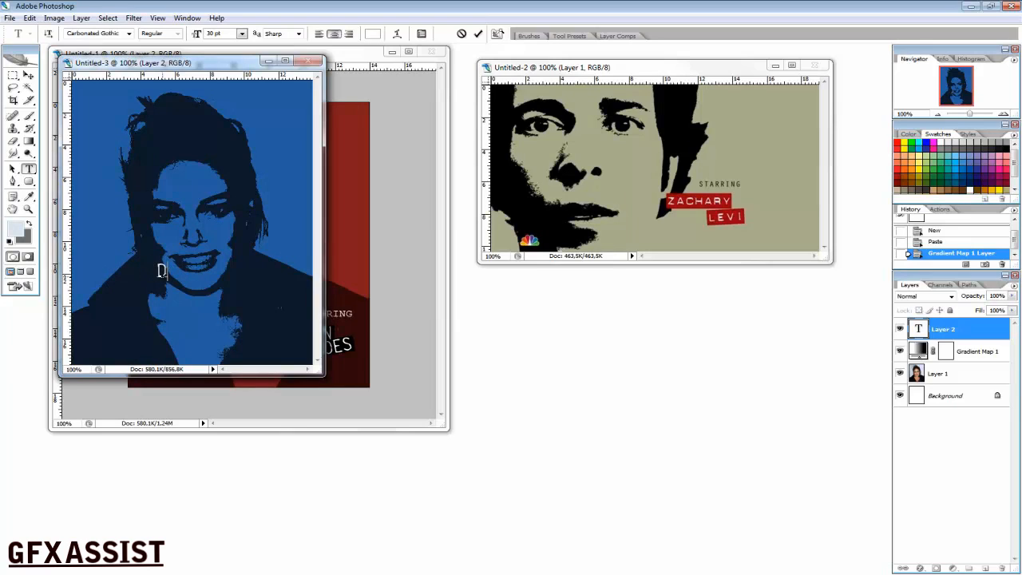
pyautogui.write('O')
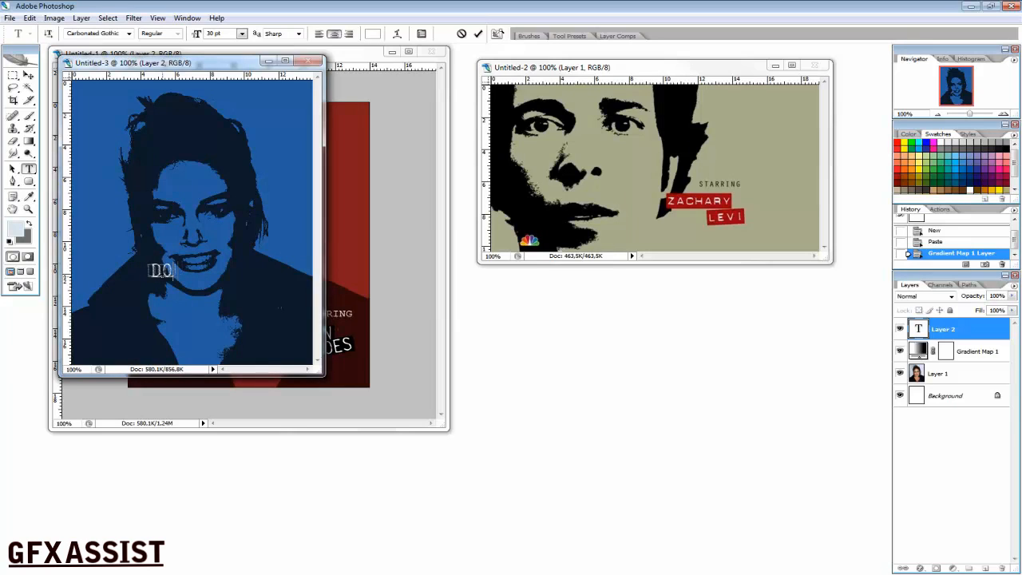
pyautogui.write('U')
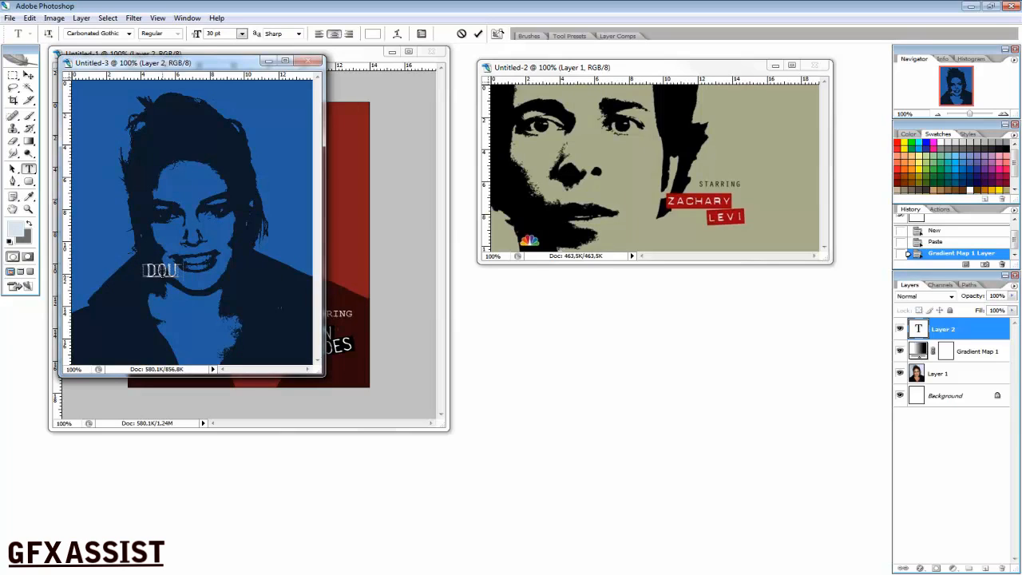
pyautogui.write('TZEN')
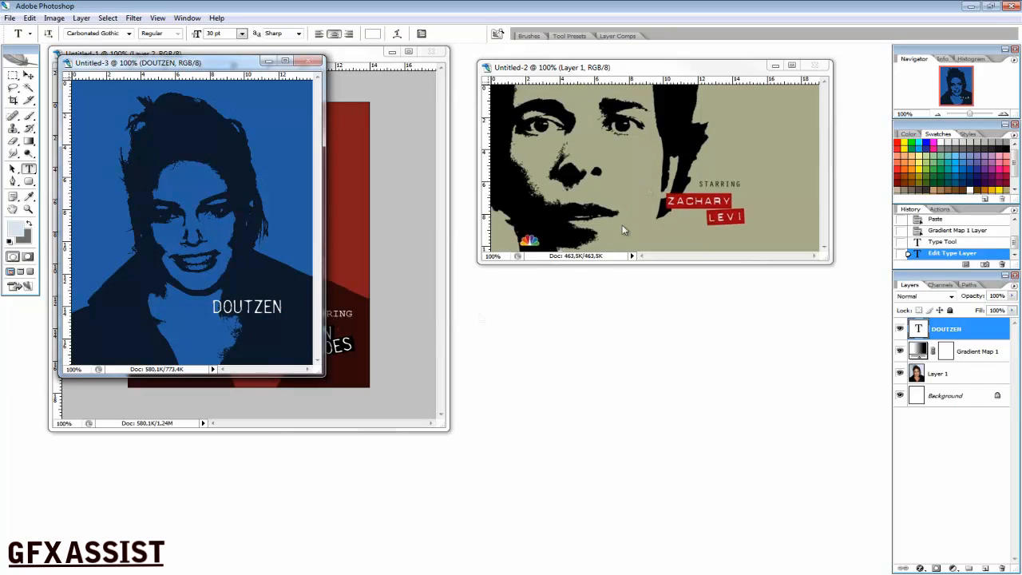
pyautogui.moveTo(13, 77)
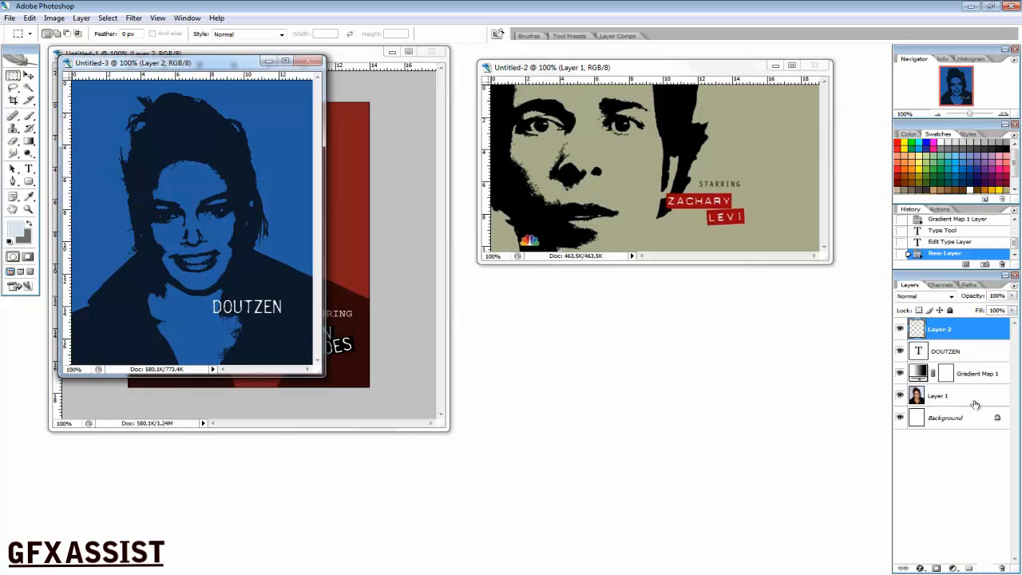
# - Move the new empty layer beneath the DOUTZEN text and start filling the rectangle around the word
pyautogui.moveTo(939, 329); pyautogui.dragTo(939, 351)
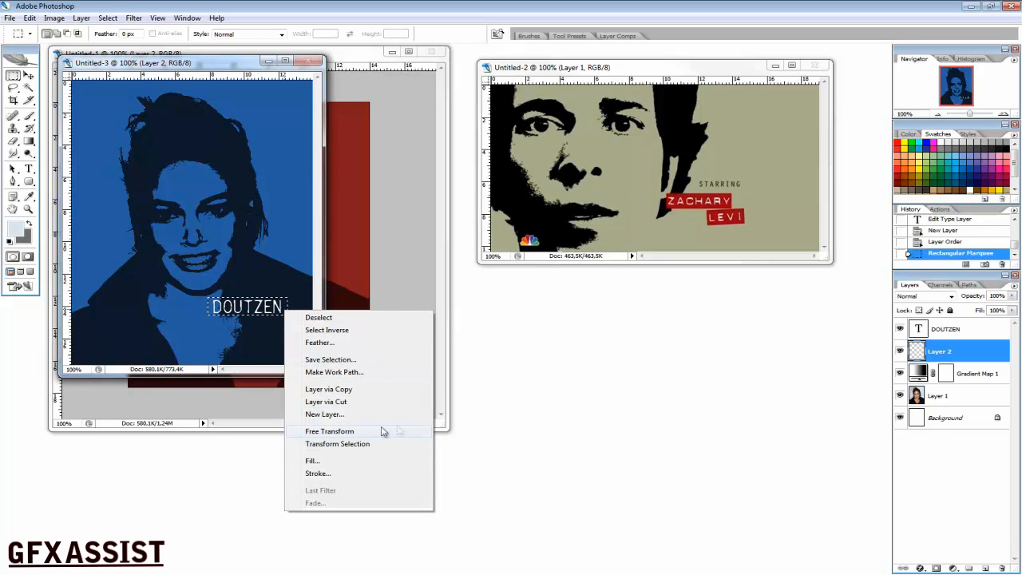
pyautogui.click(313, 460)
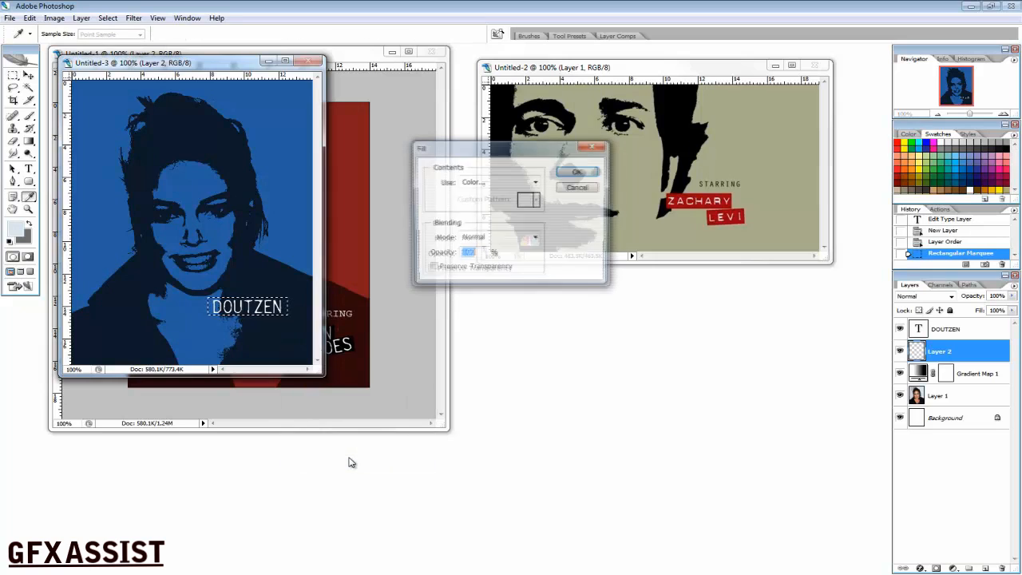
# - Fill the rectangle behind DOUTZEN with a custom black colour
pyautogui.click(534, 182)
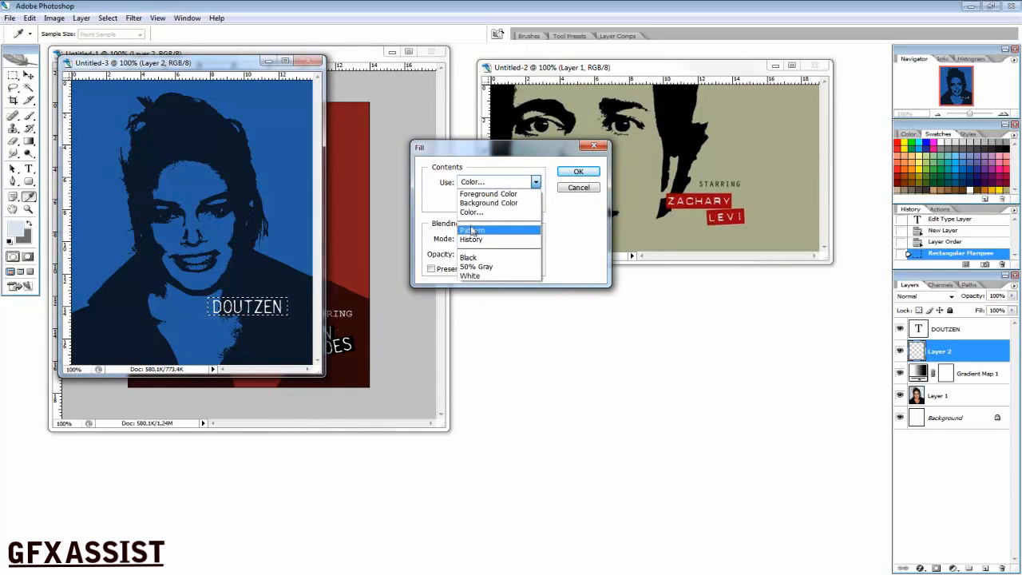
pyautogui.click(471, 211)
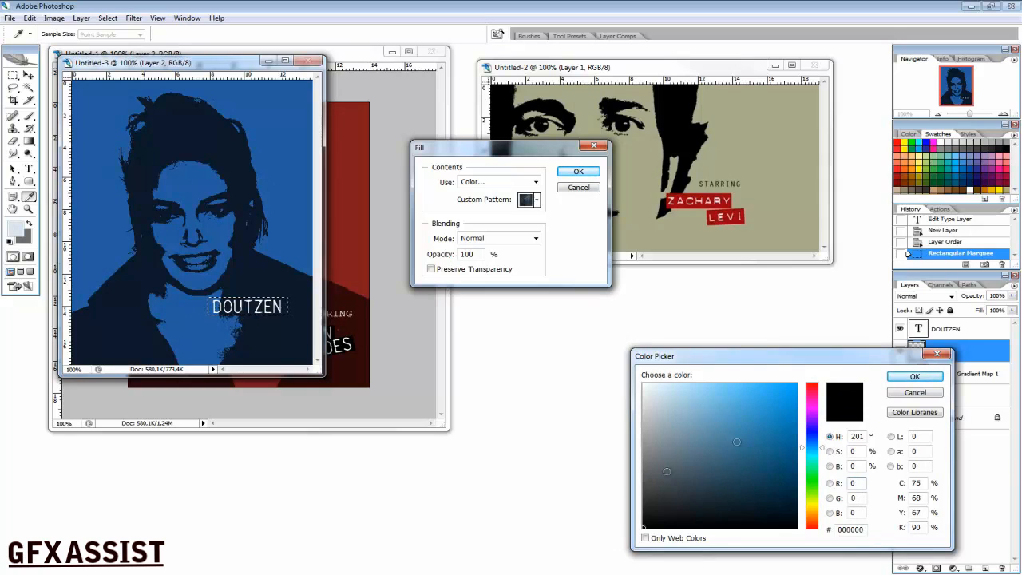
pyautogui.click(915, 377)
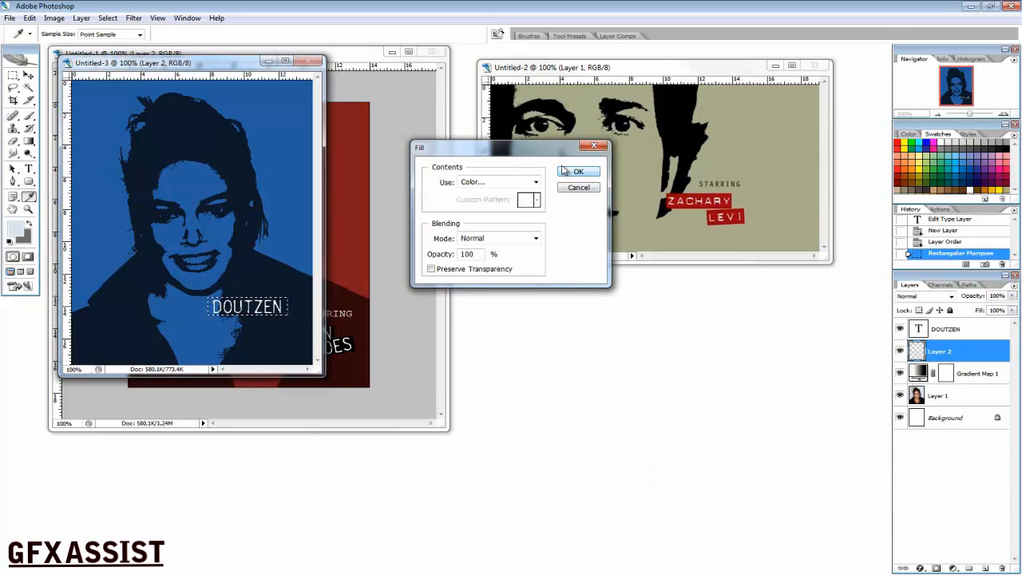
pyautogui.click(578, 171)
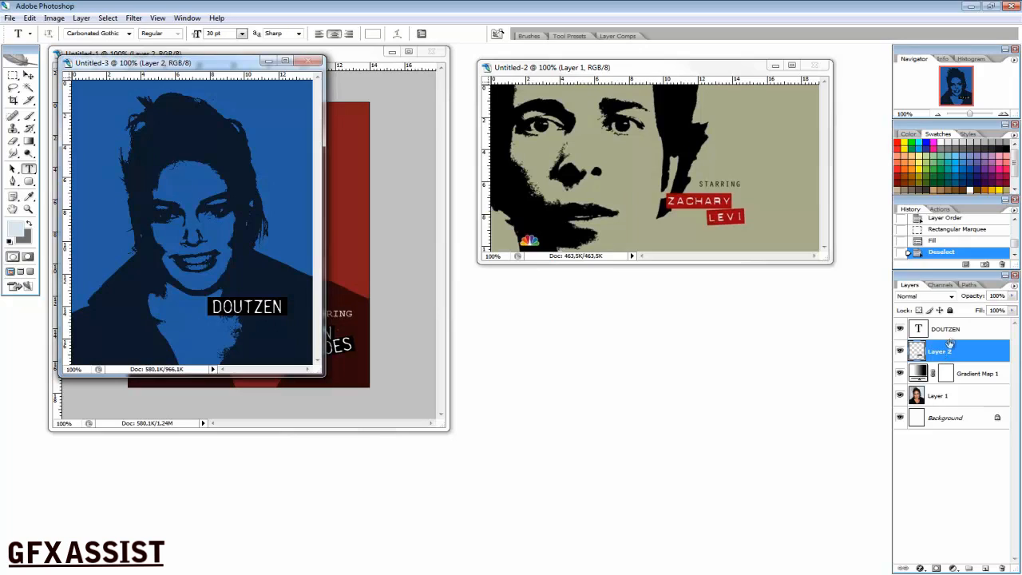
# - Select the text and box layers together and commit a slight rotation of both
pyautogui.click(946, 329)
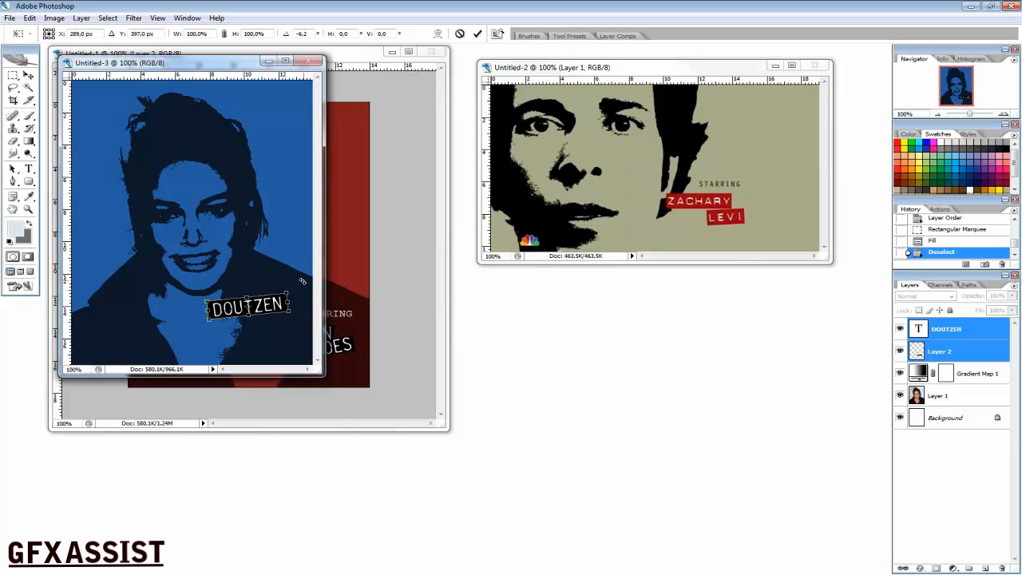
pyautogui.click(29, 169)
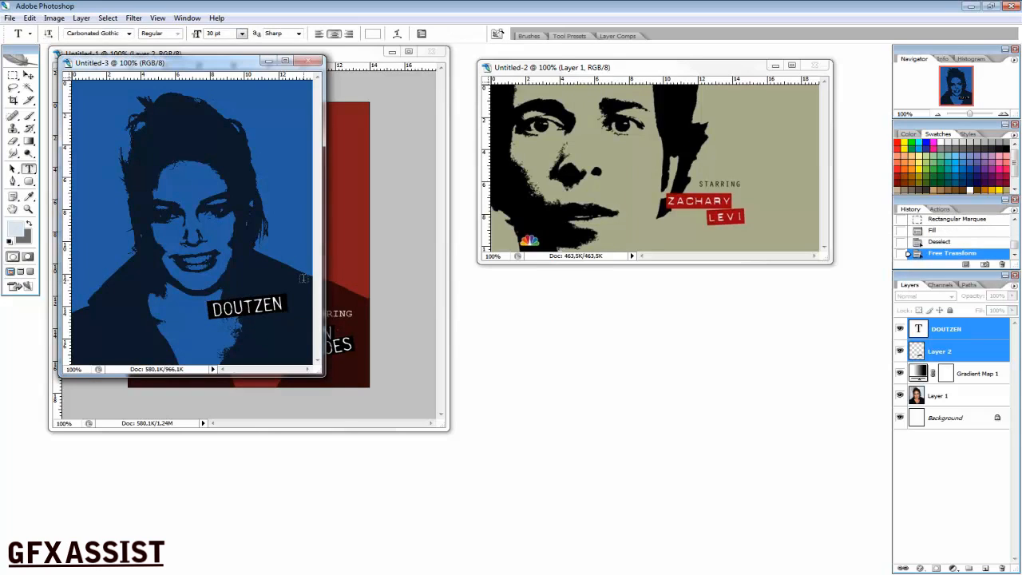